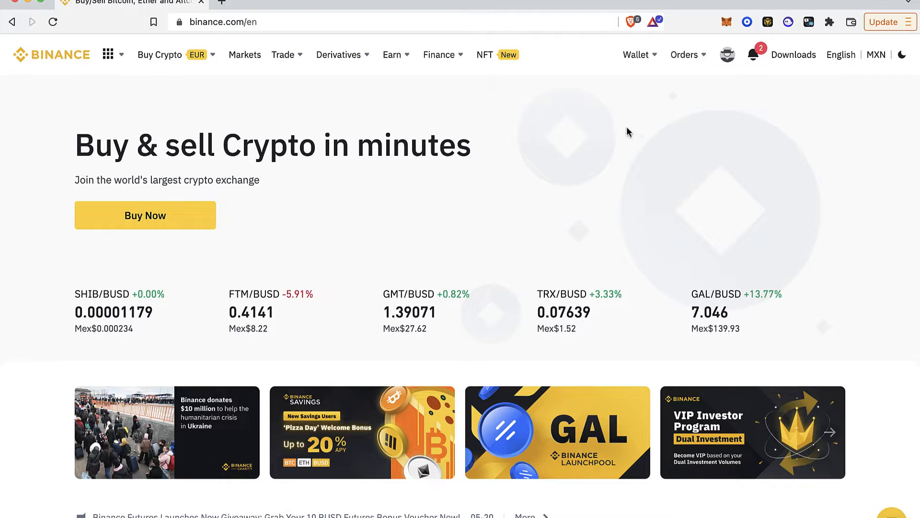
Step: Go from the home page to the Fiat and Spot wallet via the Wallet menu
{"action": "left_click", "coordinate": [753, 55]}
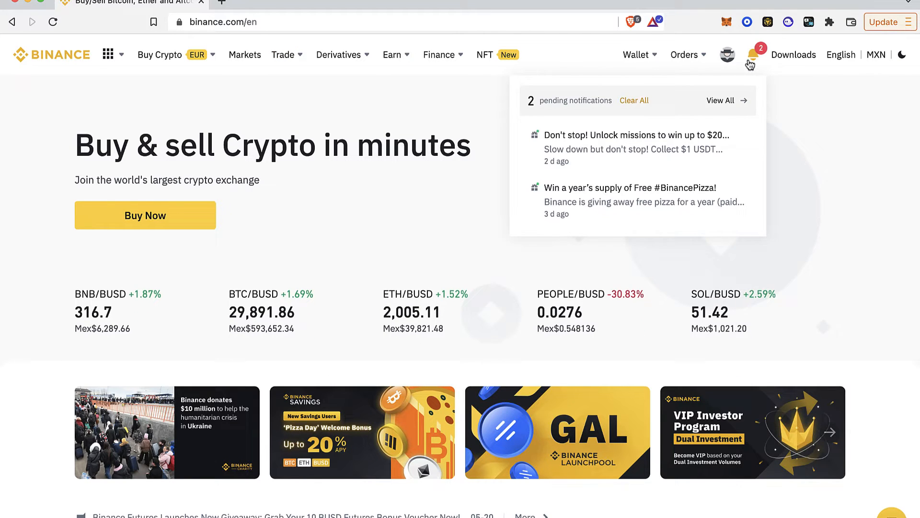
{"action": "left_click", "coordinate": [729, 55]}
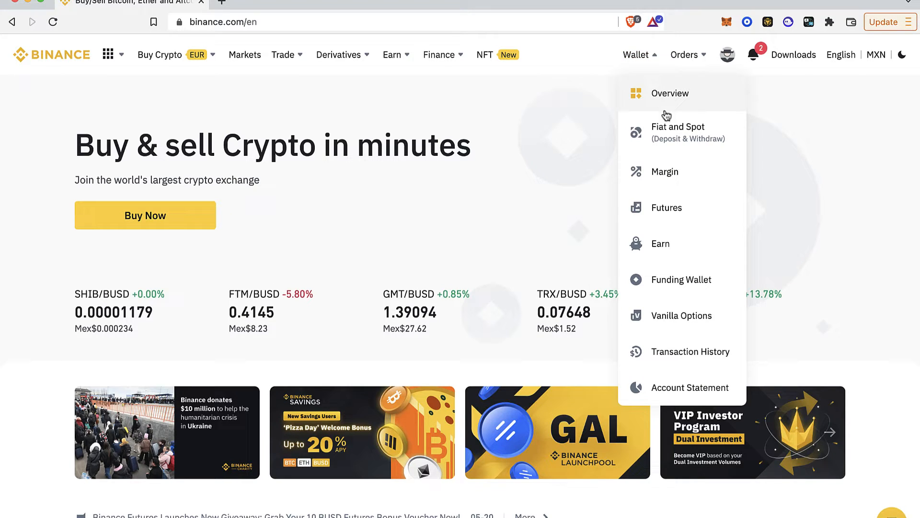
{"action": "left_click", "coordinate": [678, 132]}
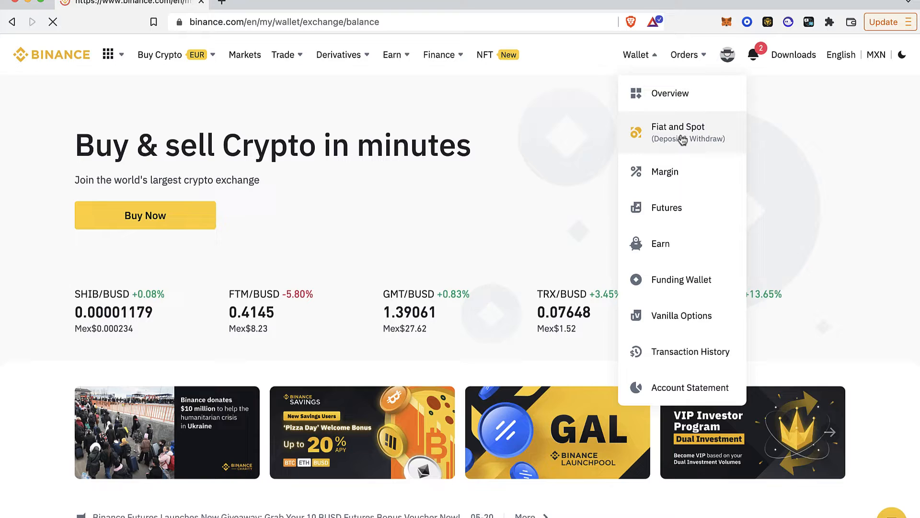
Step: Search the wallet for 'atom' so only the ATOM (Cosmos) balance row is listed
{"action": "left_click", "coordinate": [678, 132]}
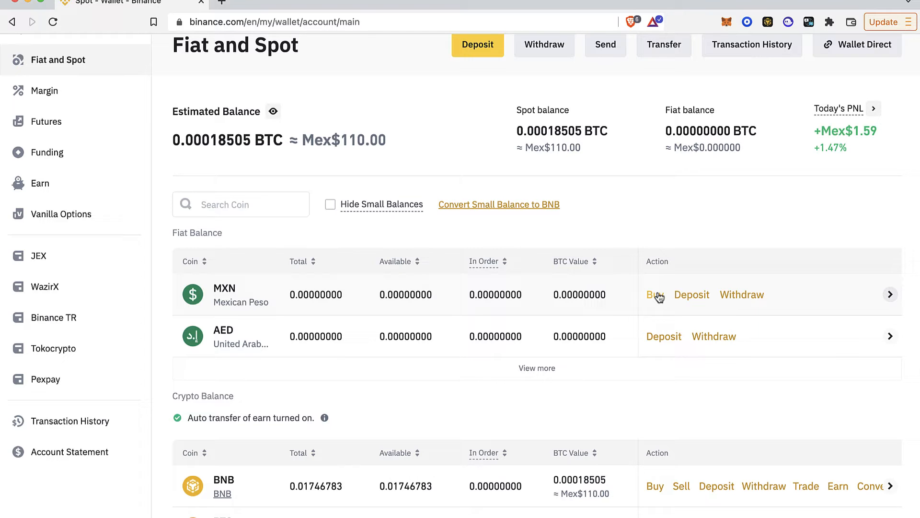
{"action": "mouse_move", "coordinate": [714, 355]}
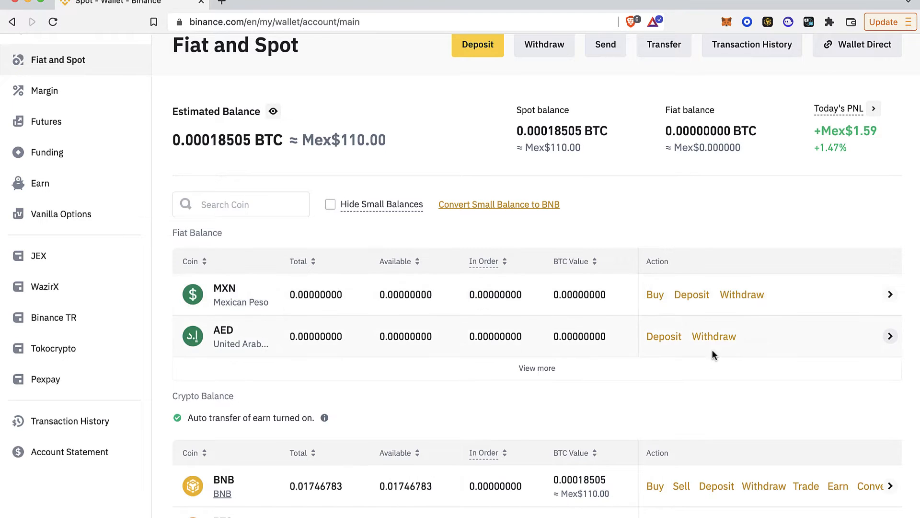
{"action": "scroll", "scroll_direction": "down", "scroll_amount": 3}
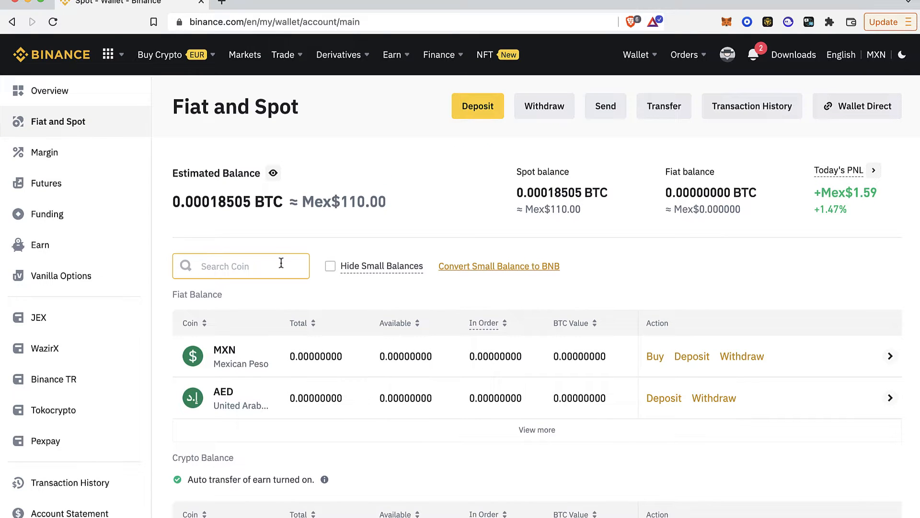
{"action": "type", "text": "atom"}
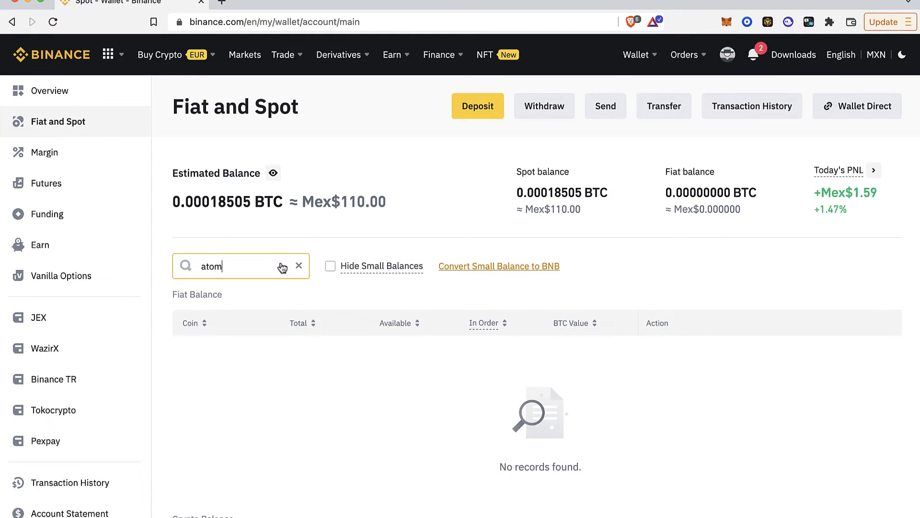
{"action": "scroll", "scroll_direction": "down", "scroll_amount": 3}
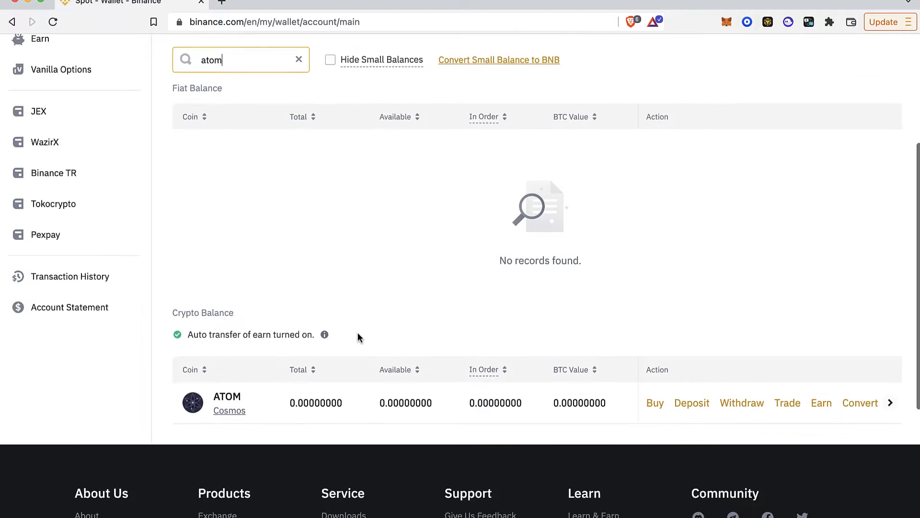
{"action": "scroll", "scroll_direction": "down", "scroll_amount": 3}
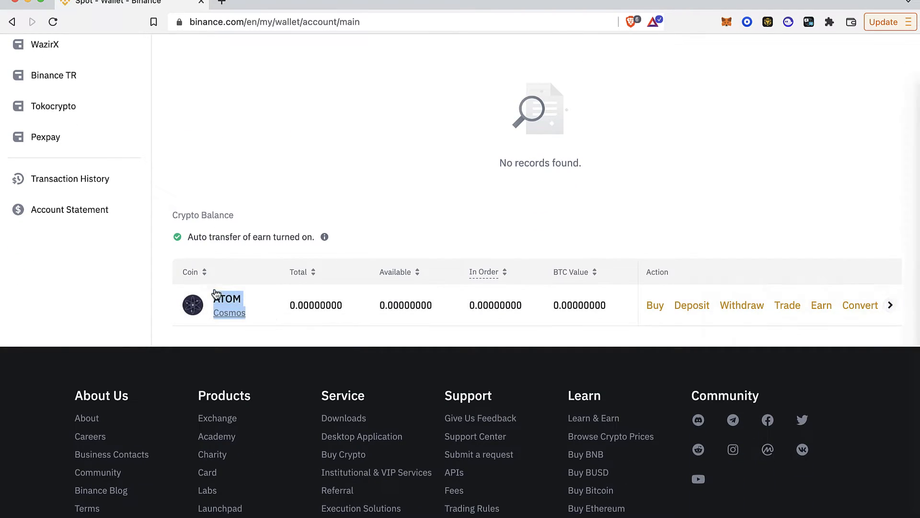
{"action": "mouse_move", "coordinate": [583, 344]}
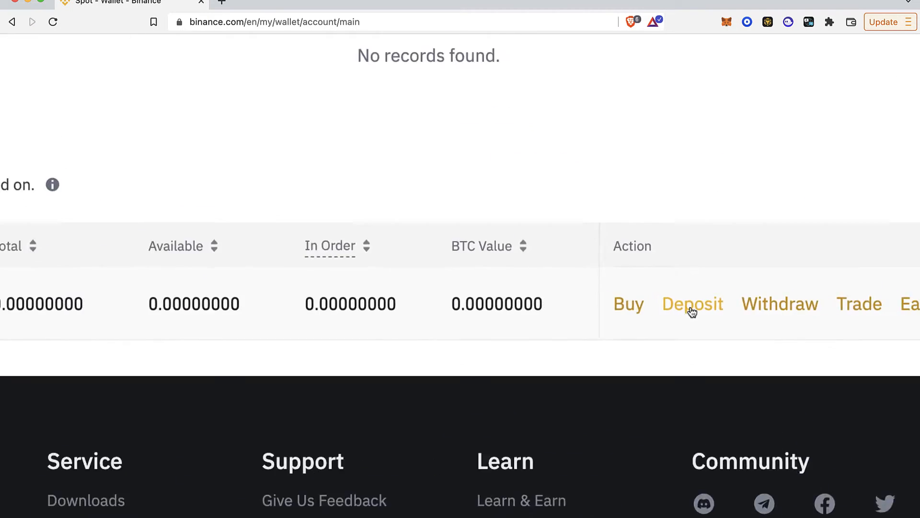
Step: Start an ATOM deposit on the Cosmos network and acknowledge the MEMO notice
{"action": "left_click", "coordinate": [692, 304]}
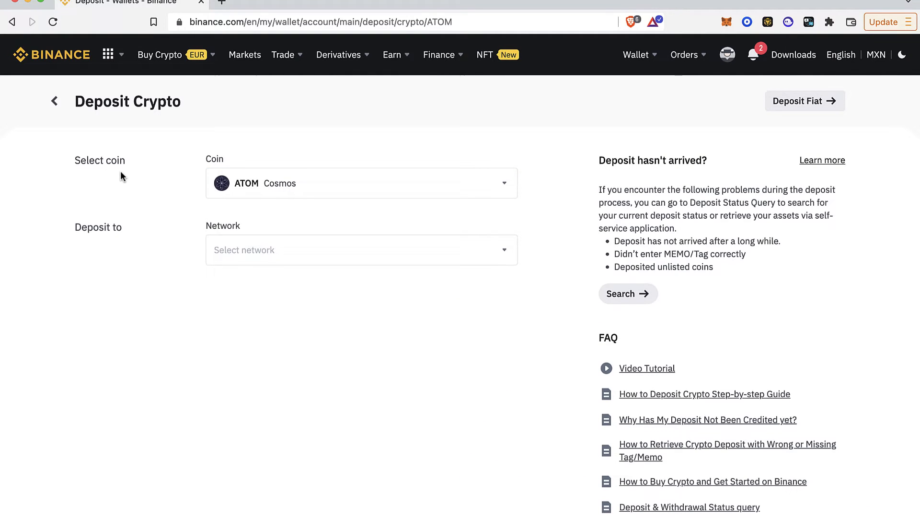
{"action": "left_click", "coordinate": [361, 249]}
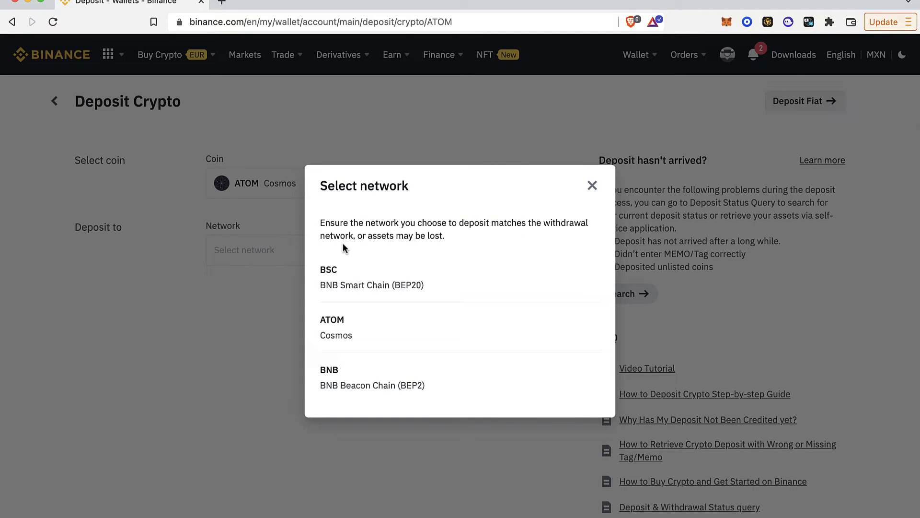
{"action": "left_click", "coordinate": [332, 327]}
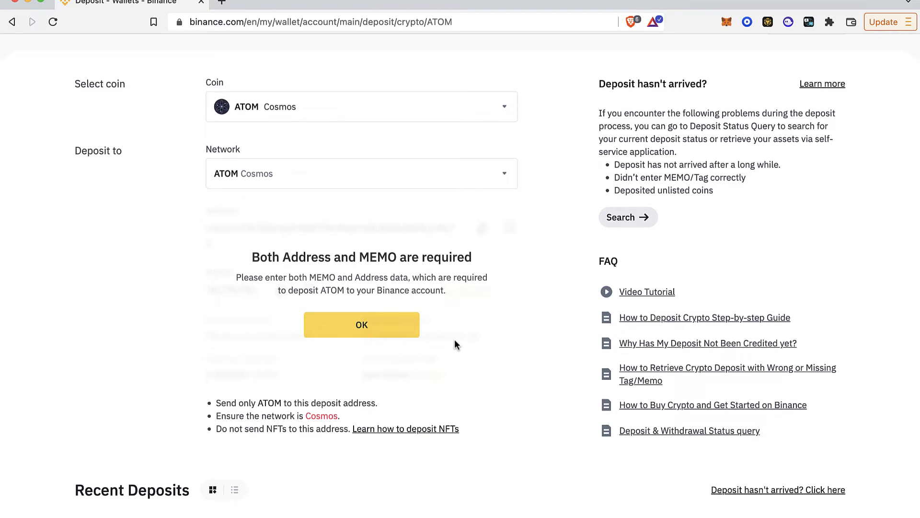
{"action": "left_click", "coordinate": [361, 324]}
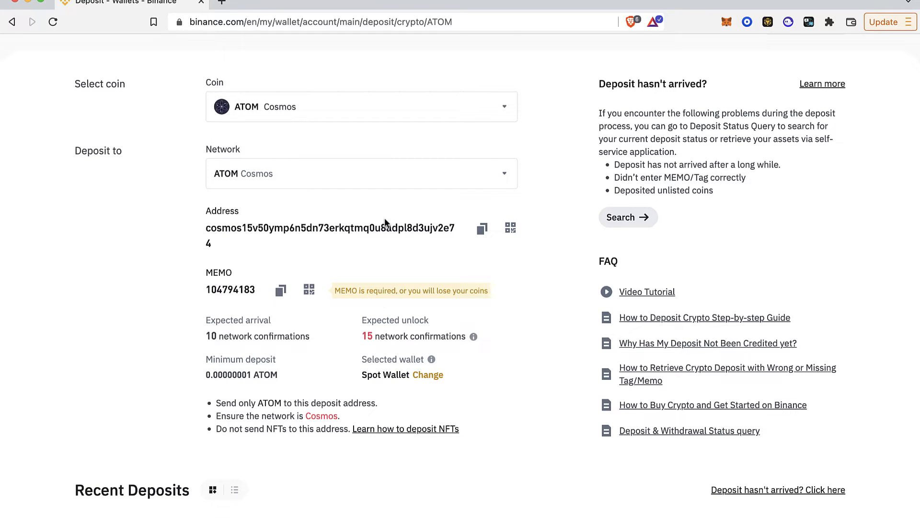
Step: Review the ATOM deposit address and required MEMO details
{"action": "left_click", "coordinate": [510, 228]}
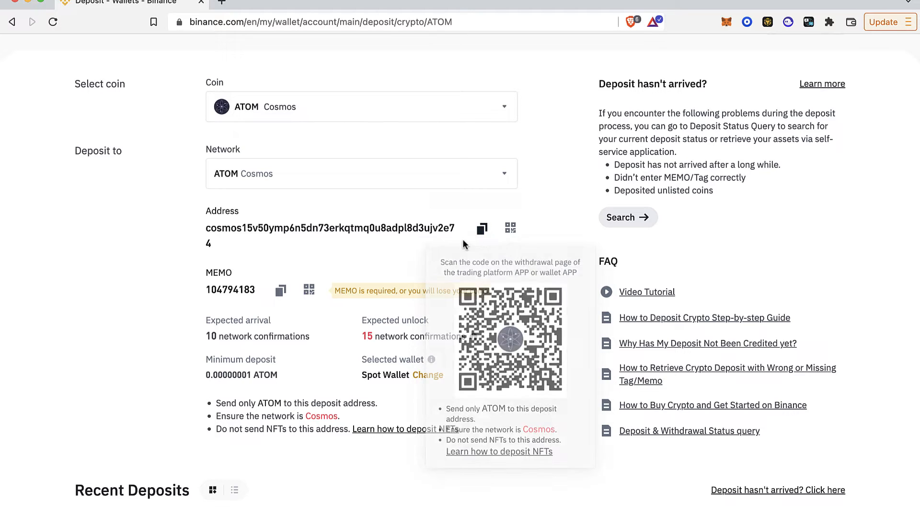
{"action": "left_click", "coordinate": [308, 290]}
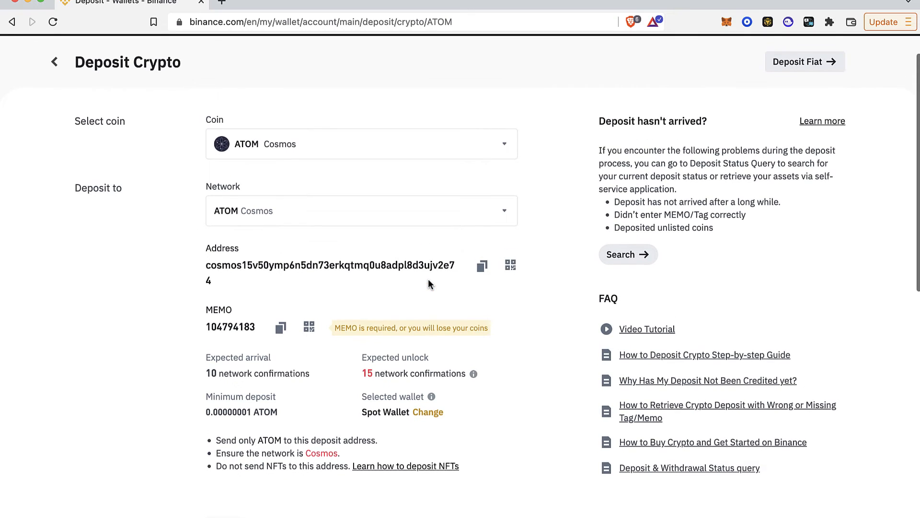
{"action": "scroll", "scroll_direction": "down", "scroll_amount": 3}
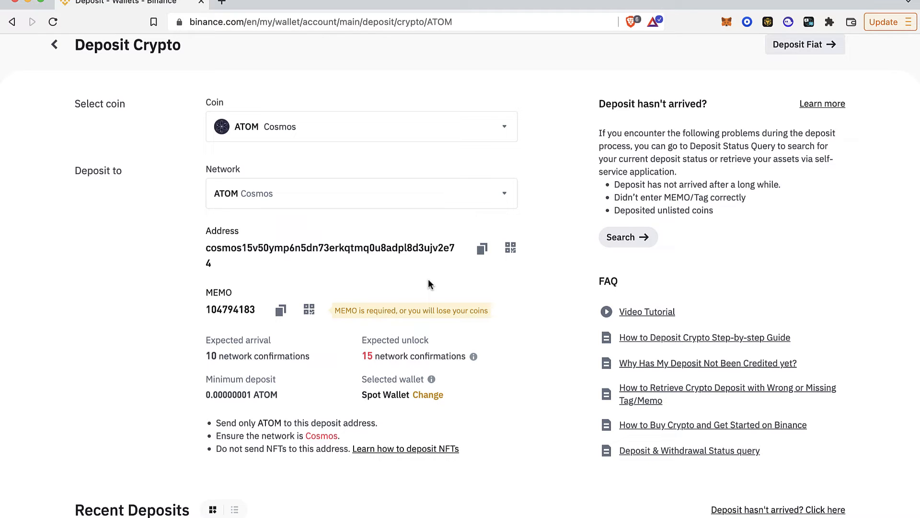
Step: Change the deposit to USDT on BNB Smart Chain (BEP20) to show its address
{"action": "left_click", "coordinate": [361, 126]}
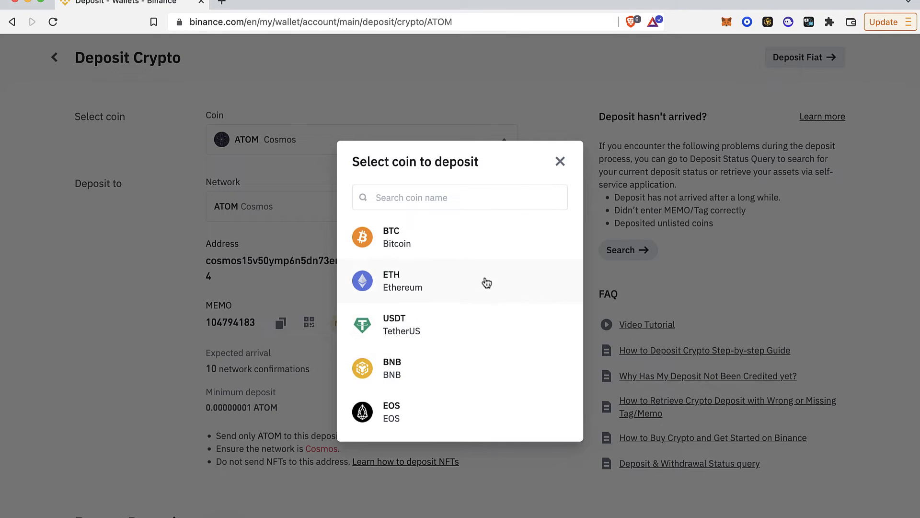
{"action": "left_click", "coordinate": [395, 325]}
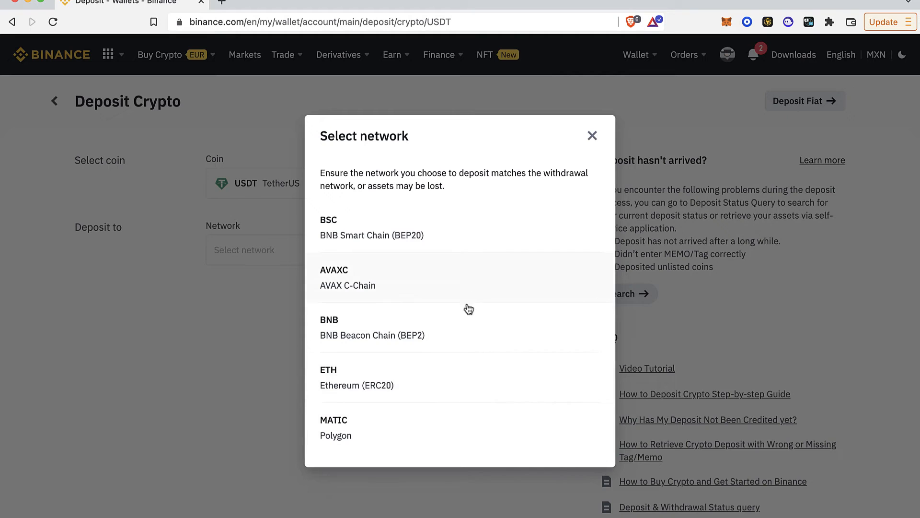
{"action": "left_click", "coordinate": [371, 228]}
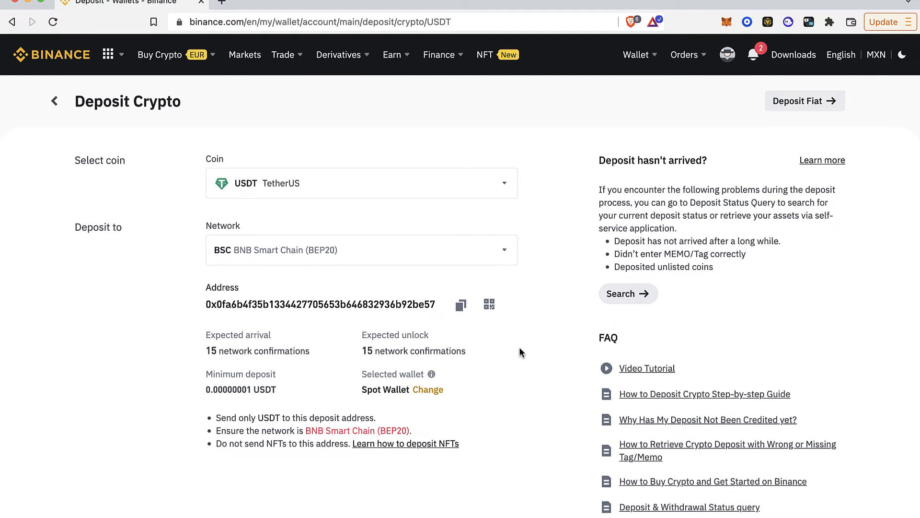
{"action": "left_click", "coordinate": [490, 304]}
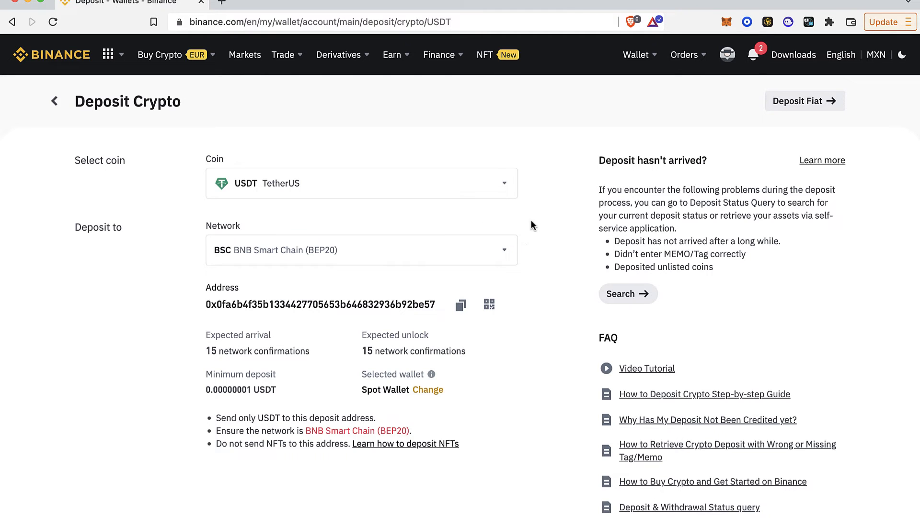
{"action": "mouse_move", "coordinate": [632, 181]}
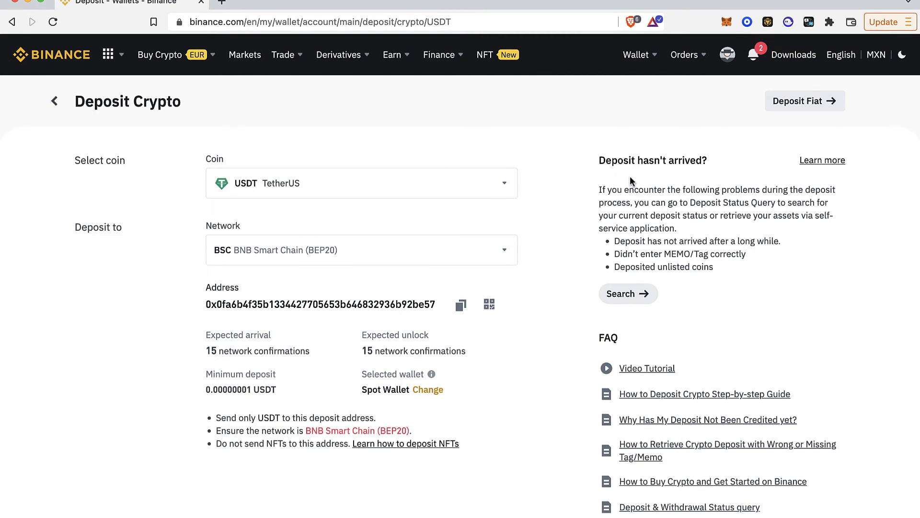
{"action": "left_click", "coordinate": [361, 249]}
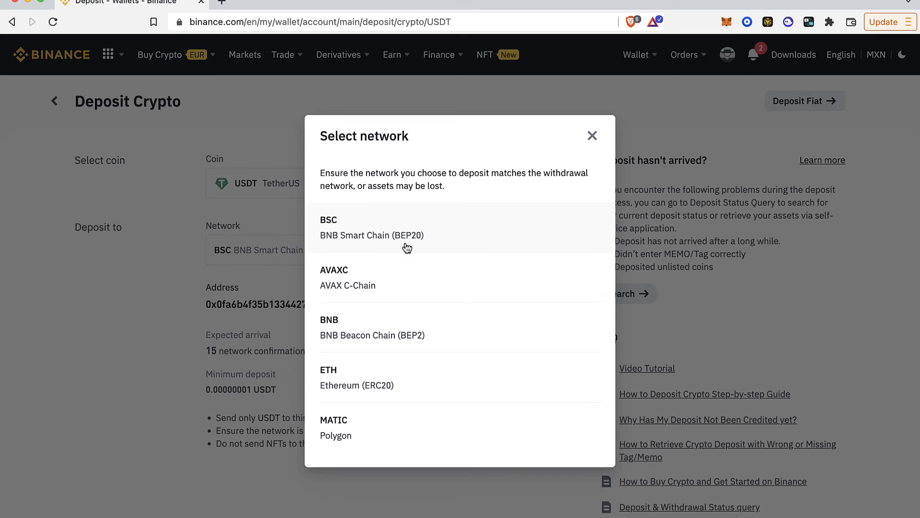